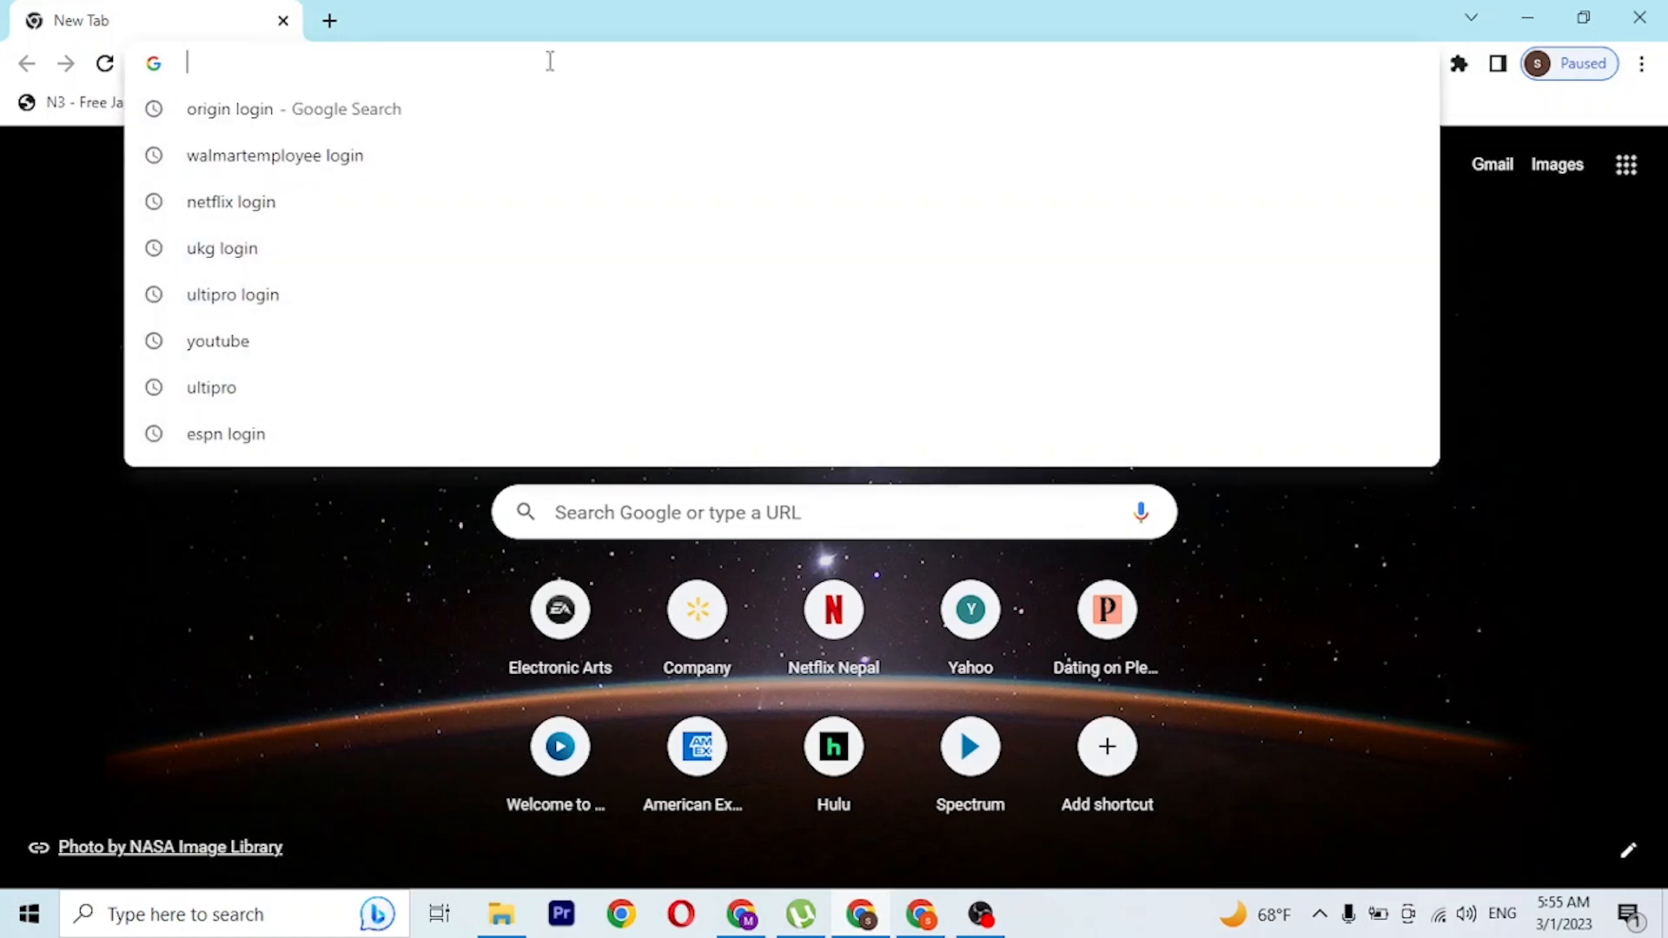
# Step: Navigate to accounts.kakao.com from the new tab's address bar
pyautogui.write('account.amazon.jobs')
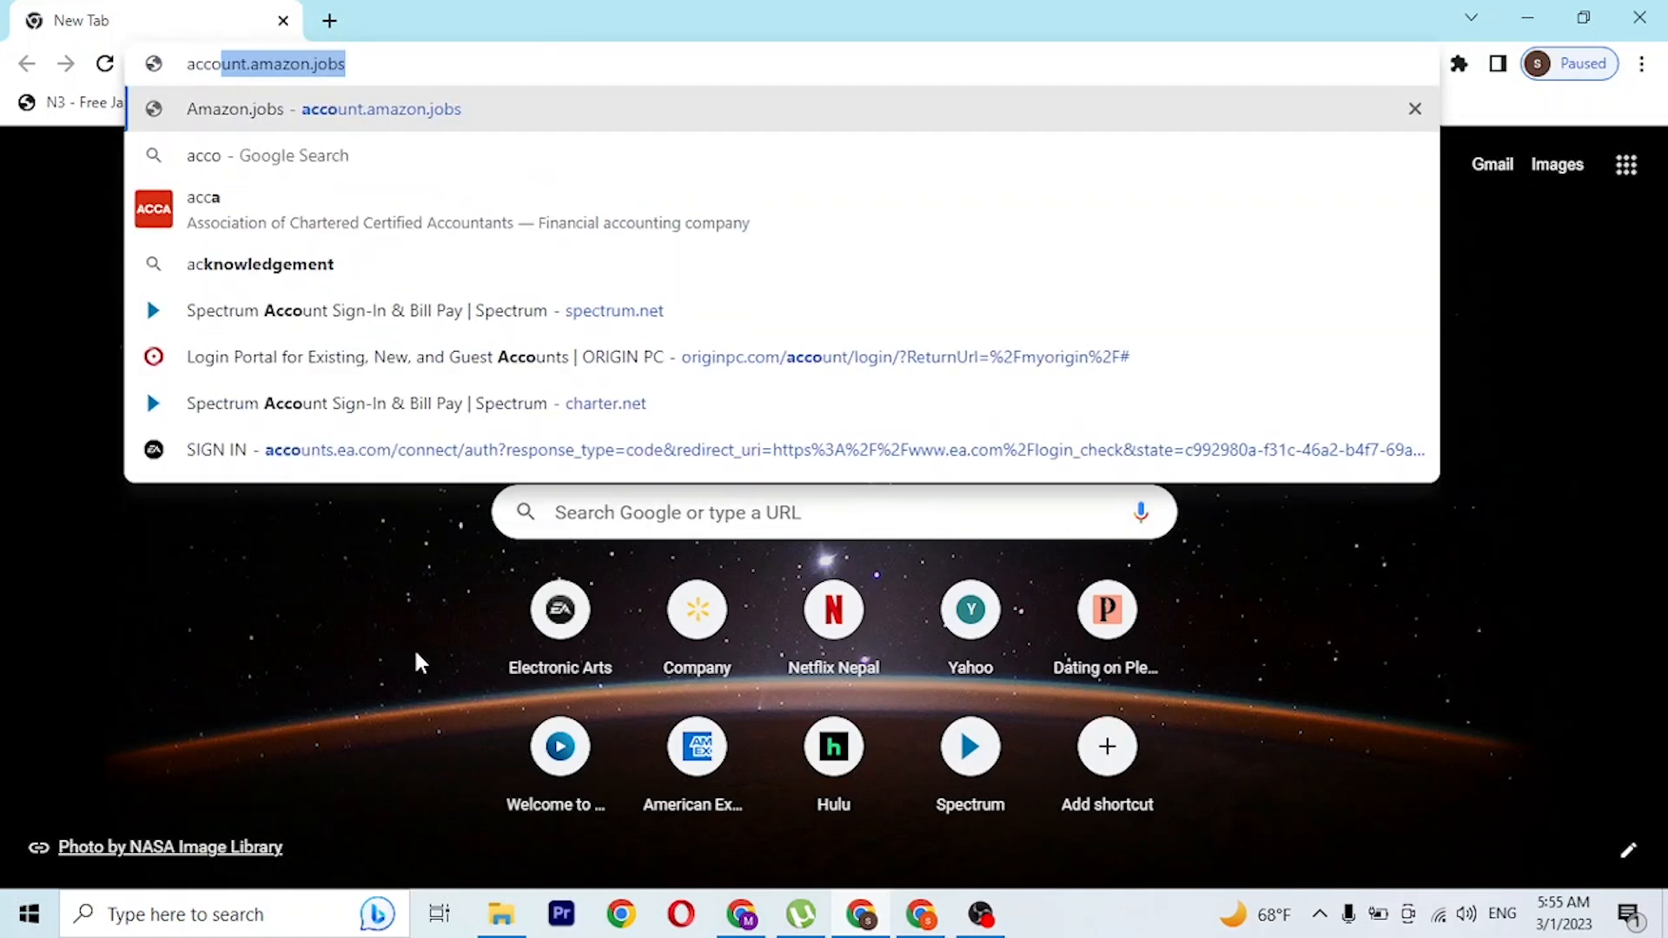
pyautogui.write('accounts.')
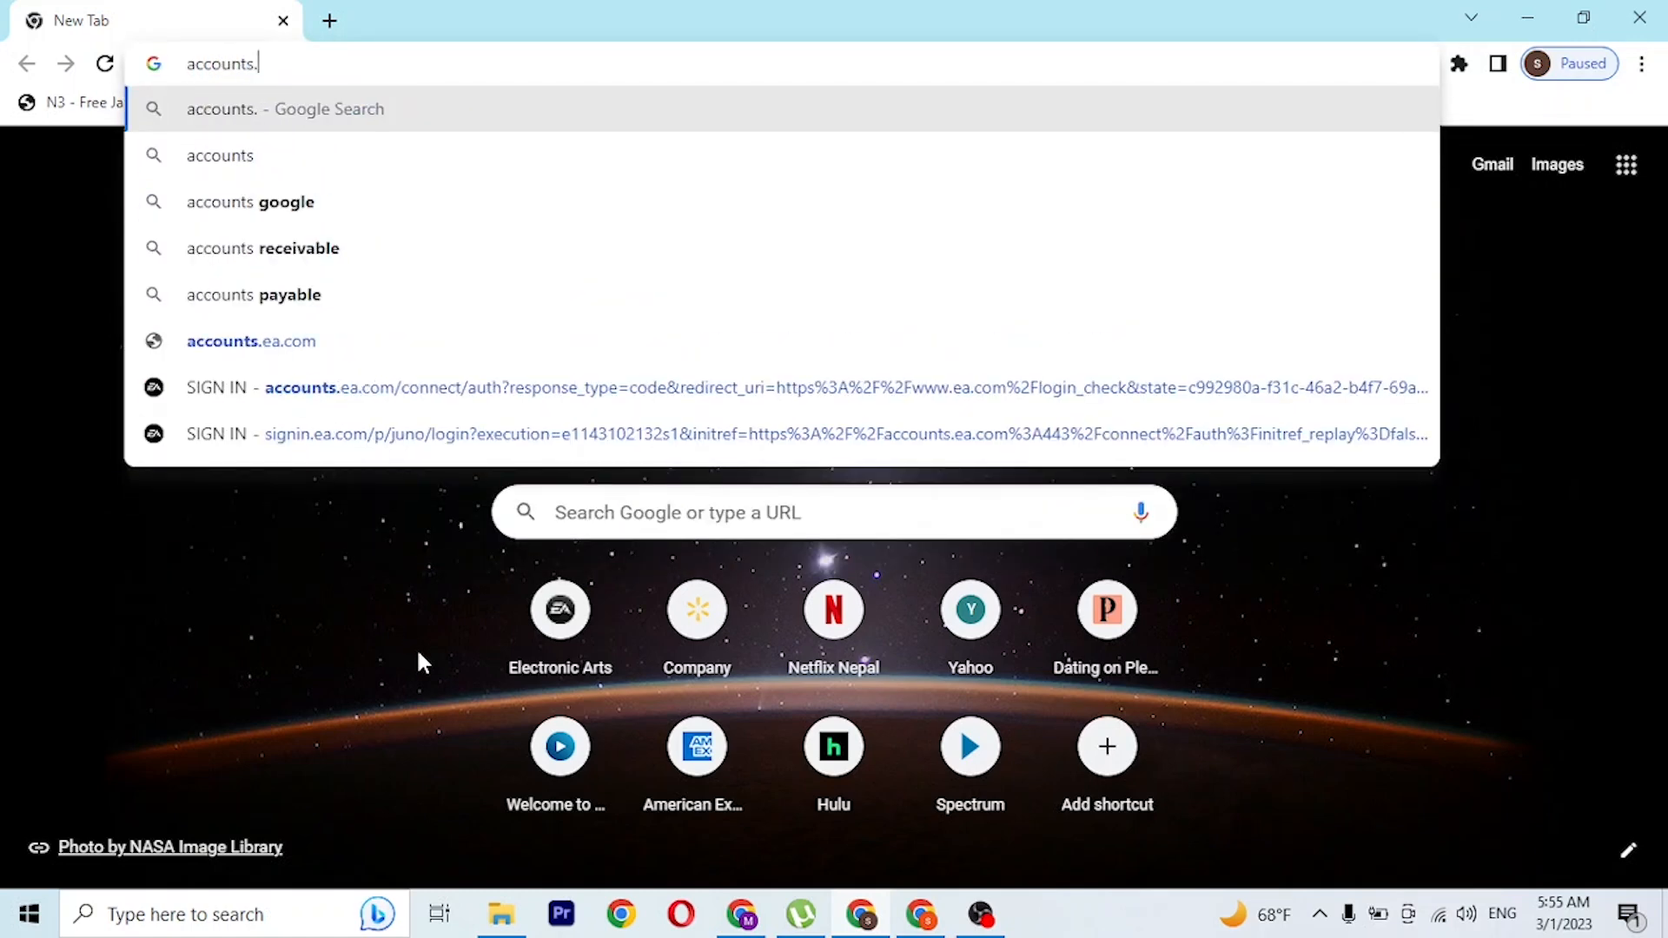
pyautogui.write('kakao.com/login?continue=https%3A%2F%2Faccounts.kakao.com%2Fweblogin%2Faccount%2Finfo')
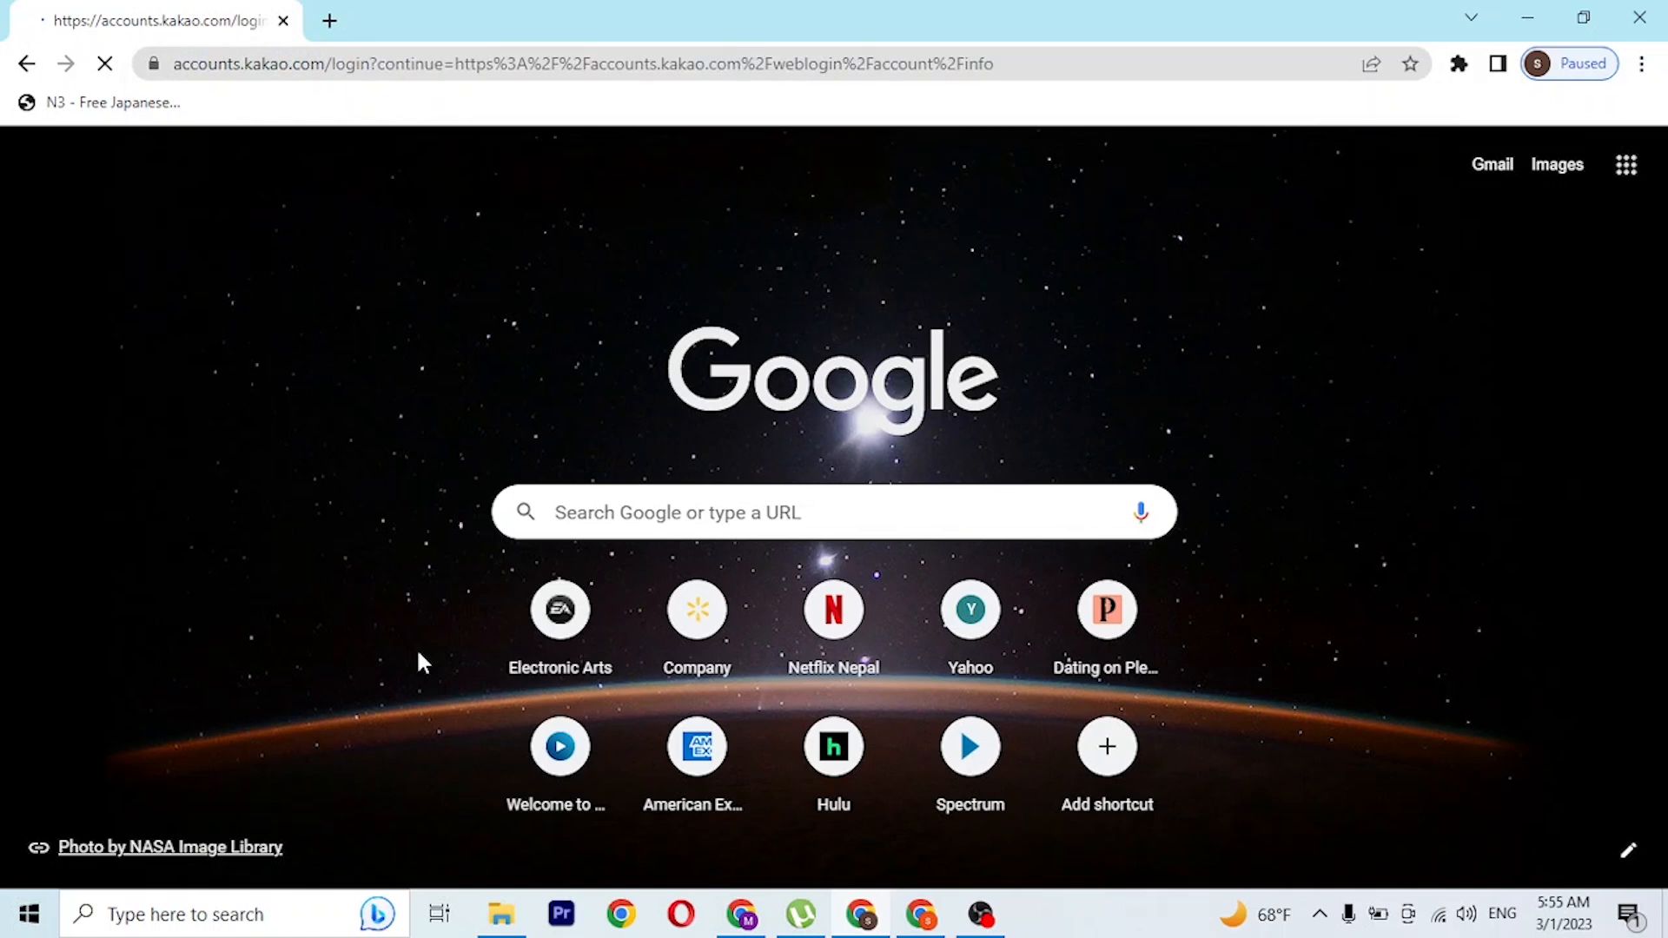
# Step: Search 'kakao homepage', browse the Kakao corporate site, then return to the Kakao Account tab
pyautogui.write('kako')
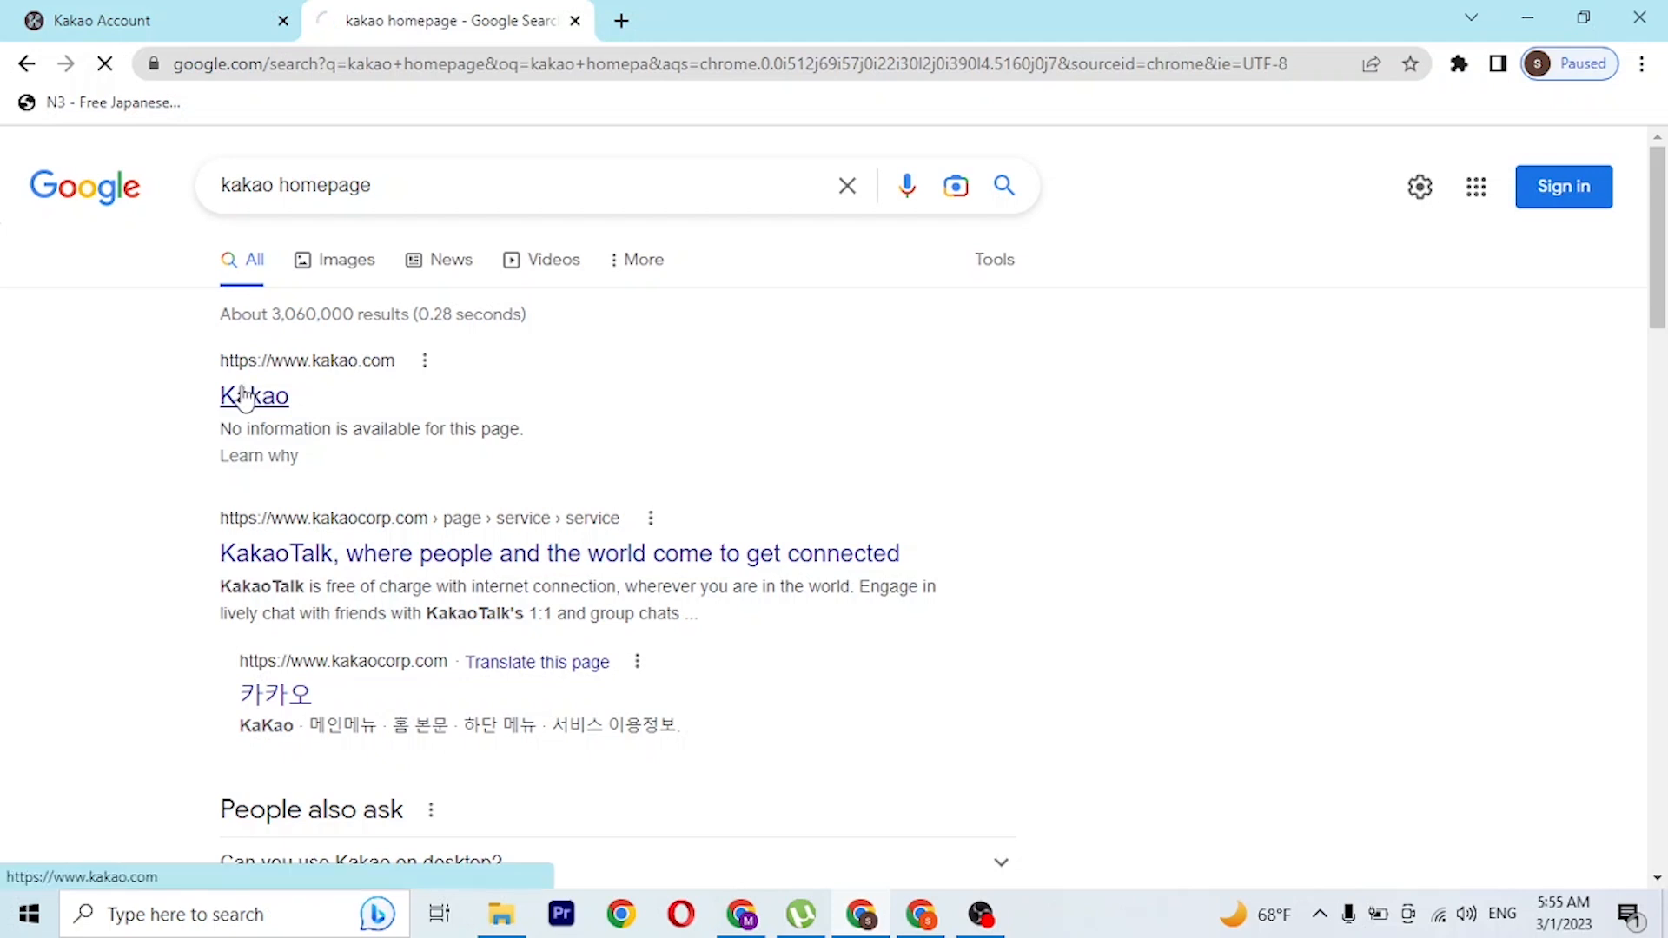
pyautogui.click(254, 396)
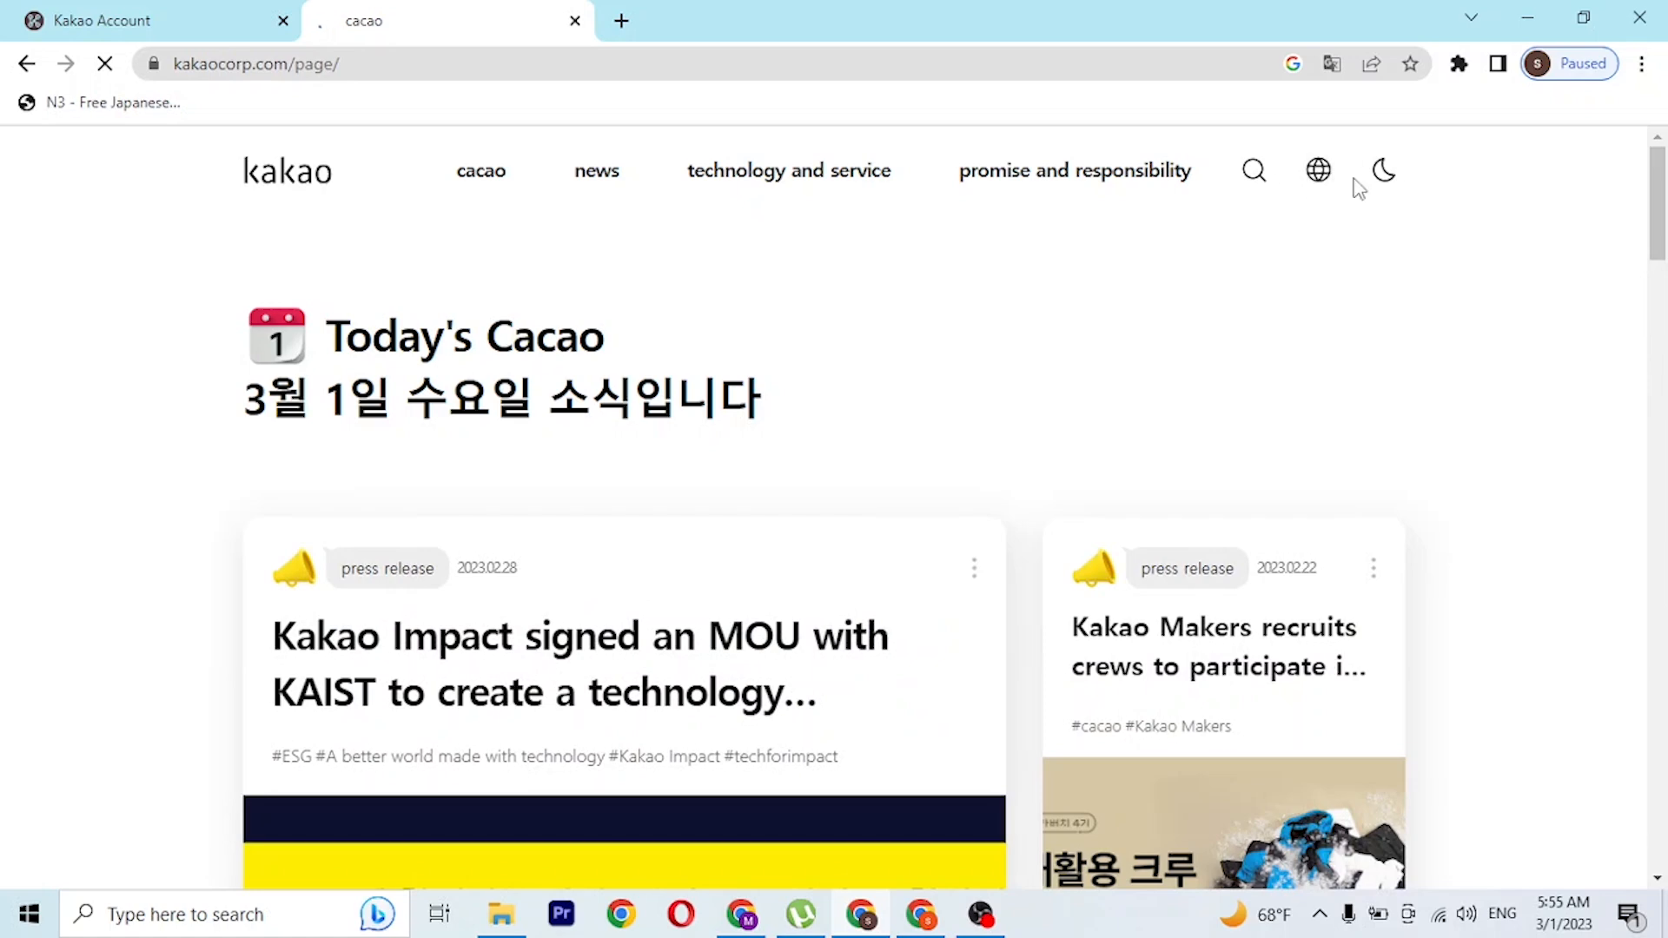
pyautogui.scroll(-3)
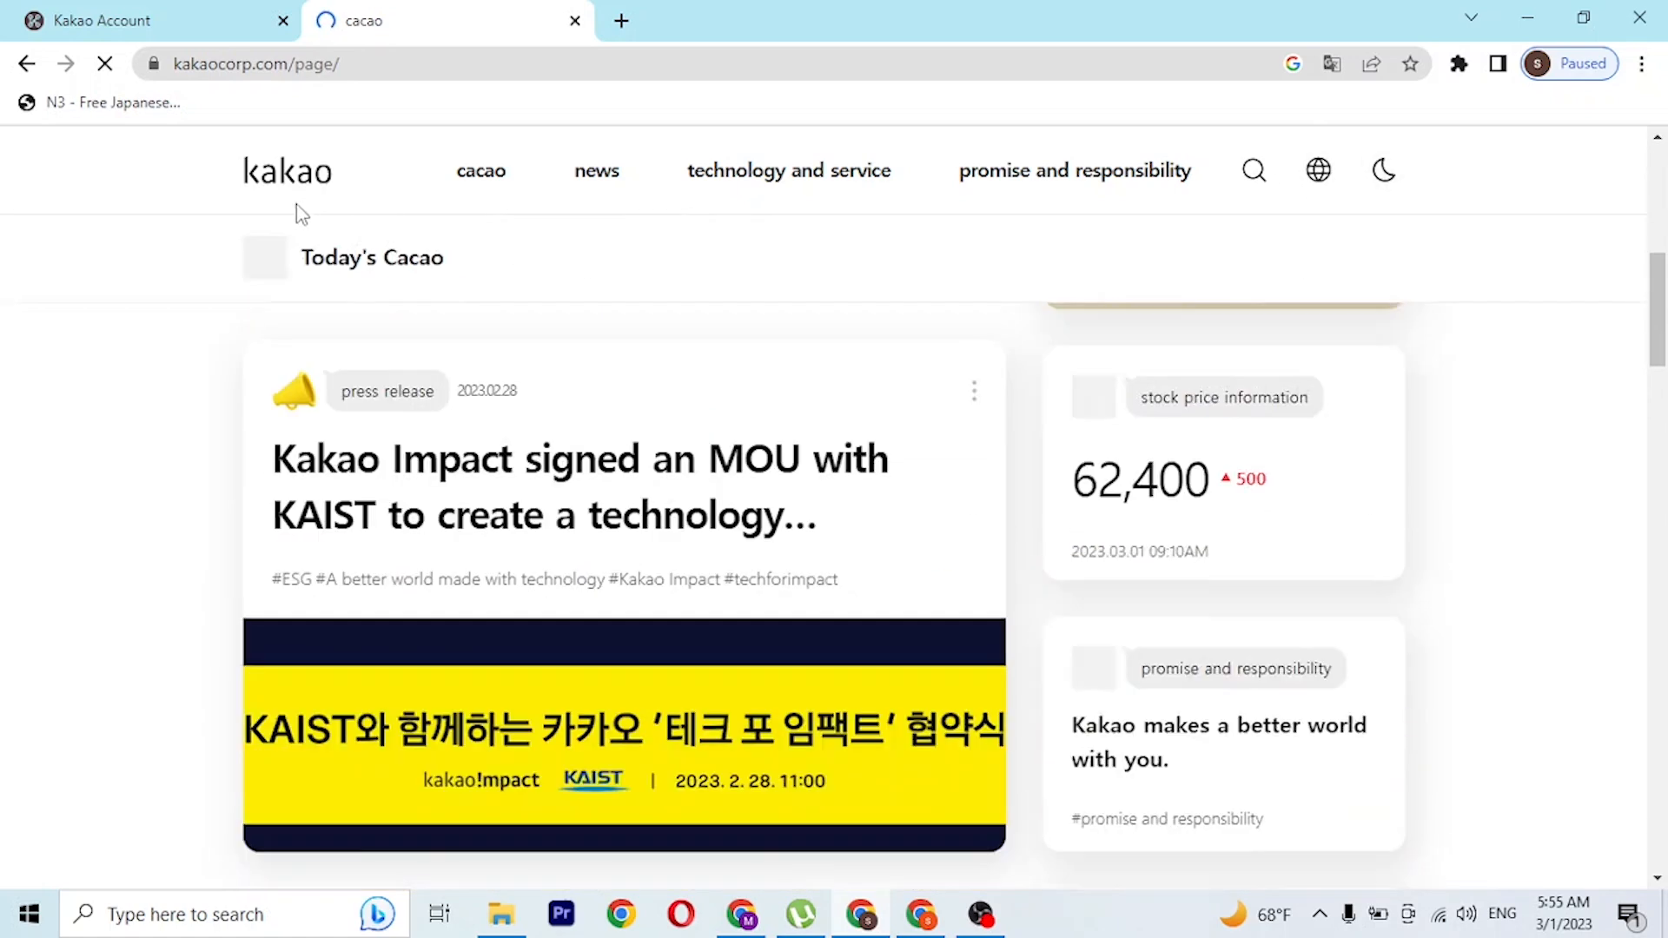
pyautogui.scroll(-3)
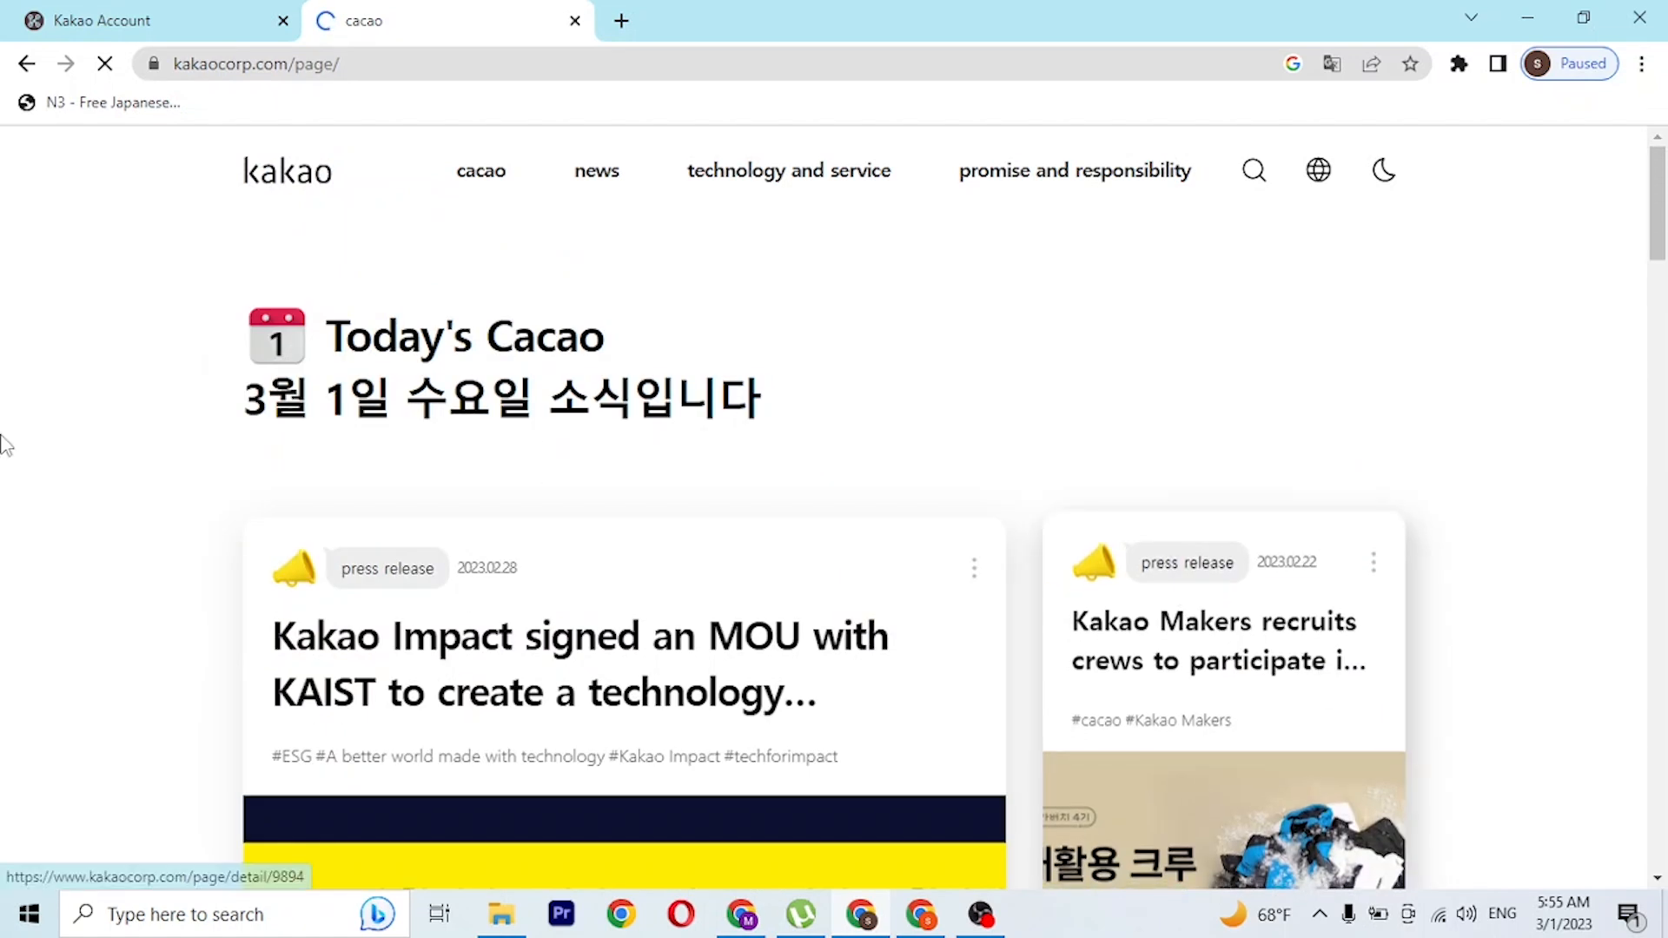
pyautogui.click(139, 21)
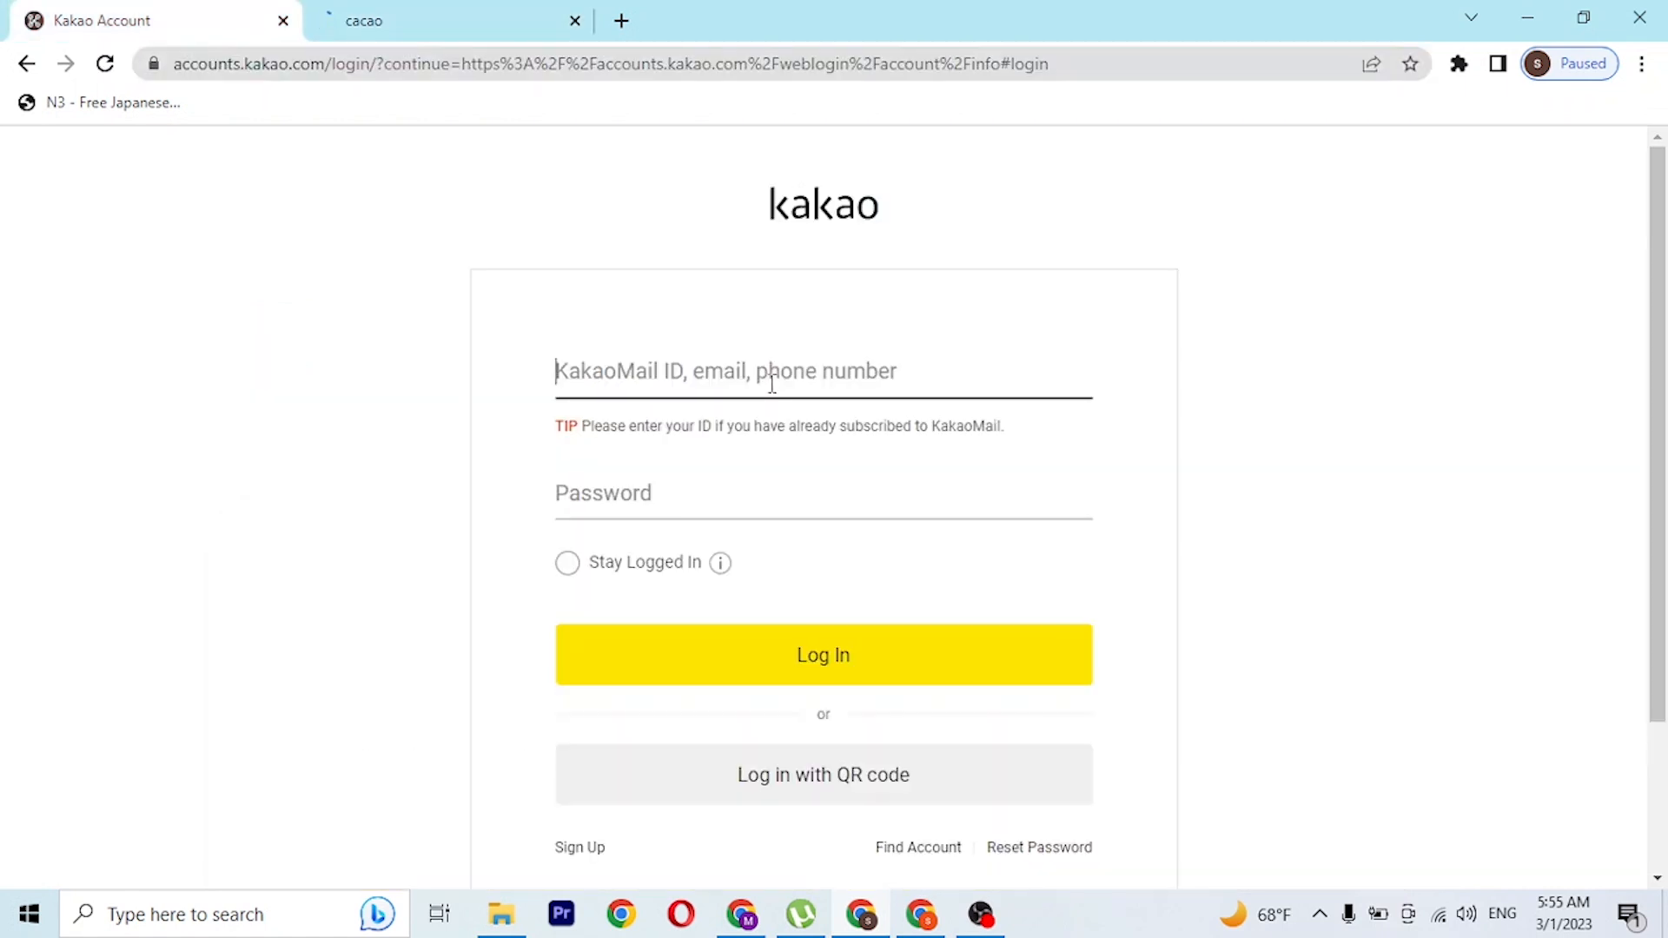
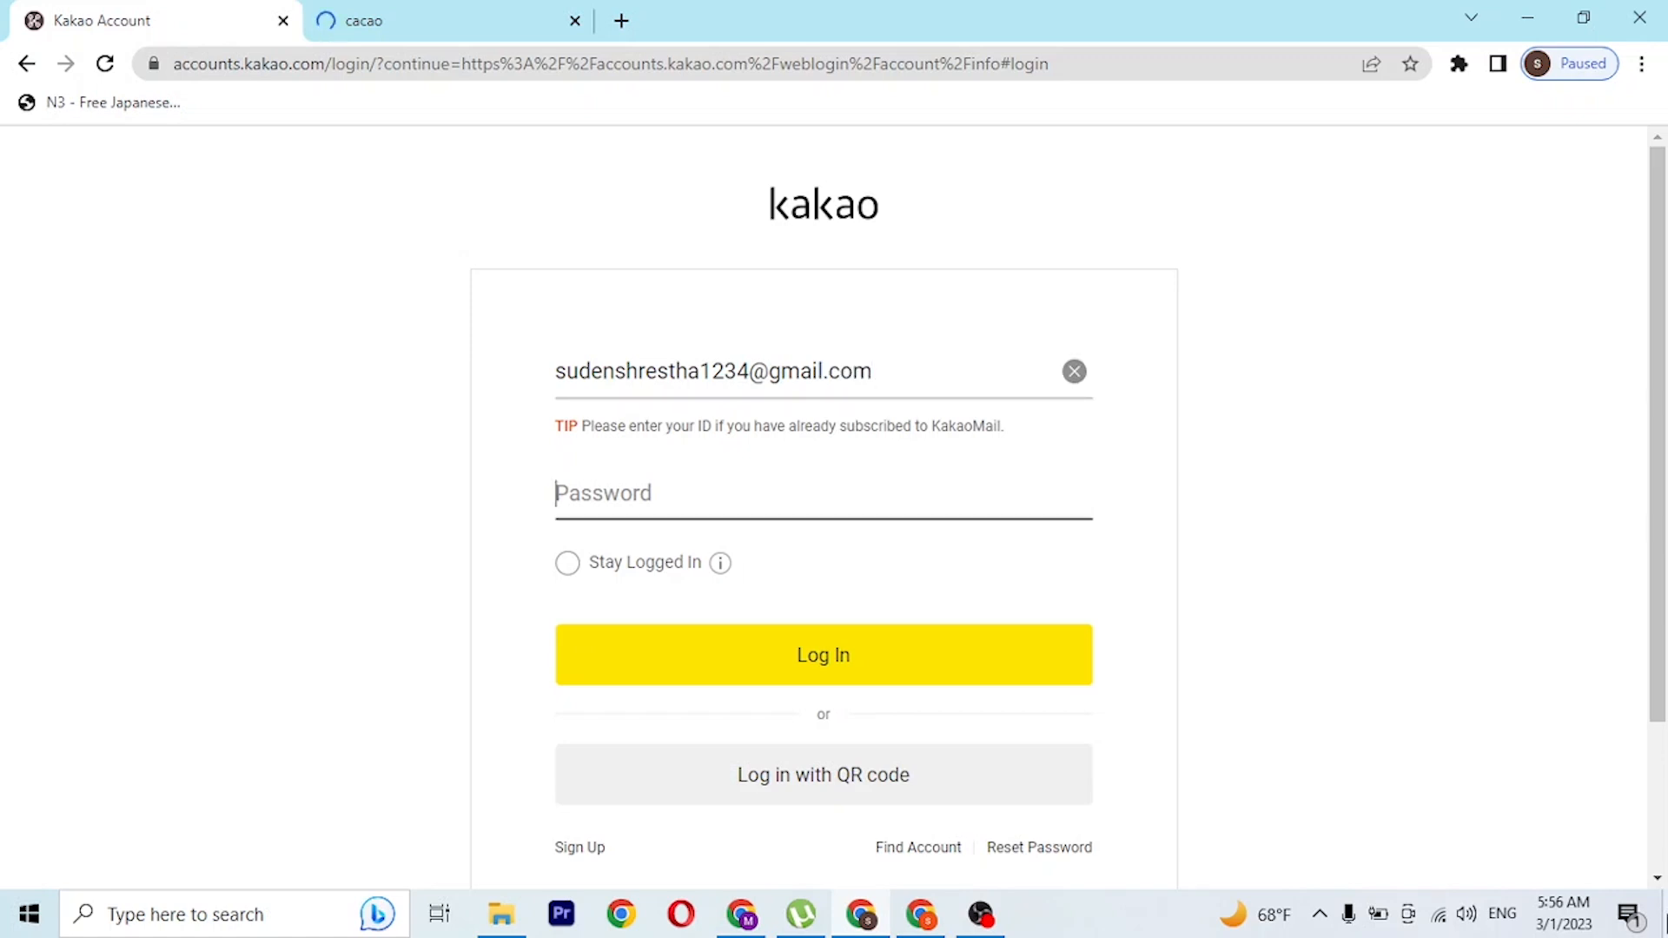
pyautogui.write('password')
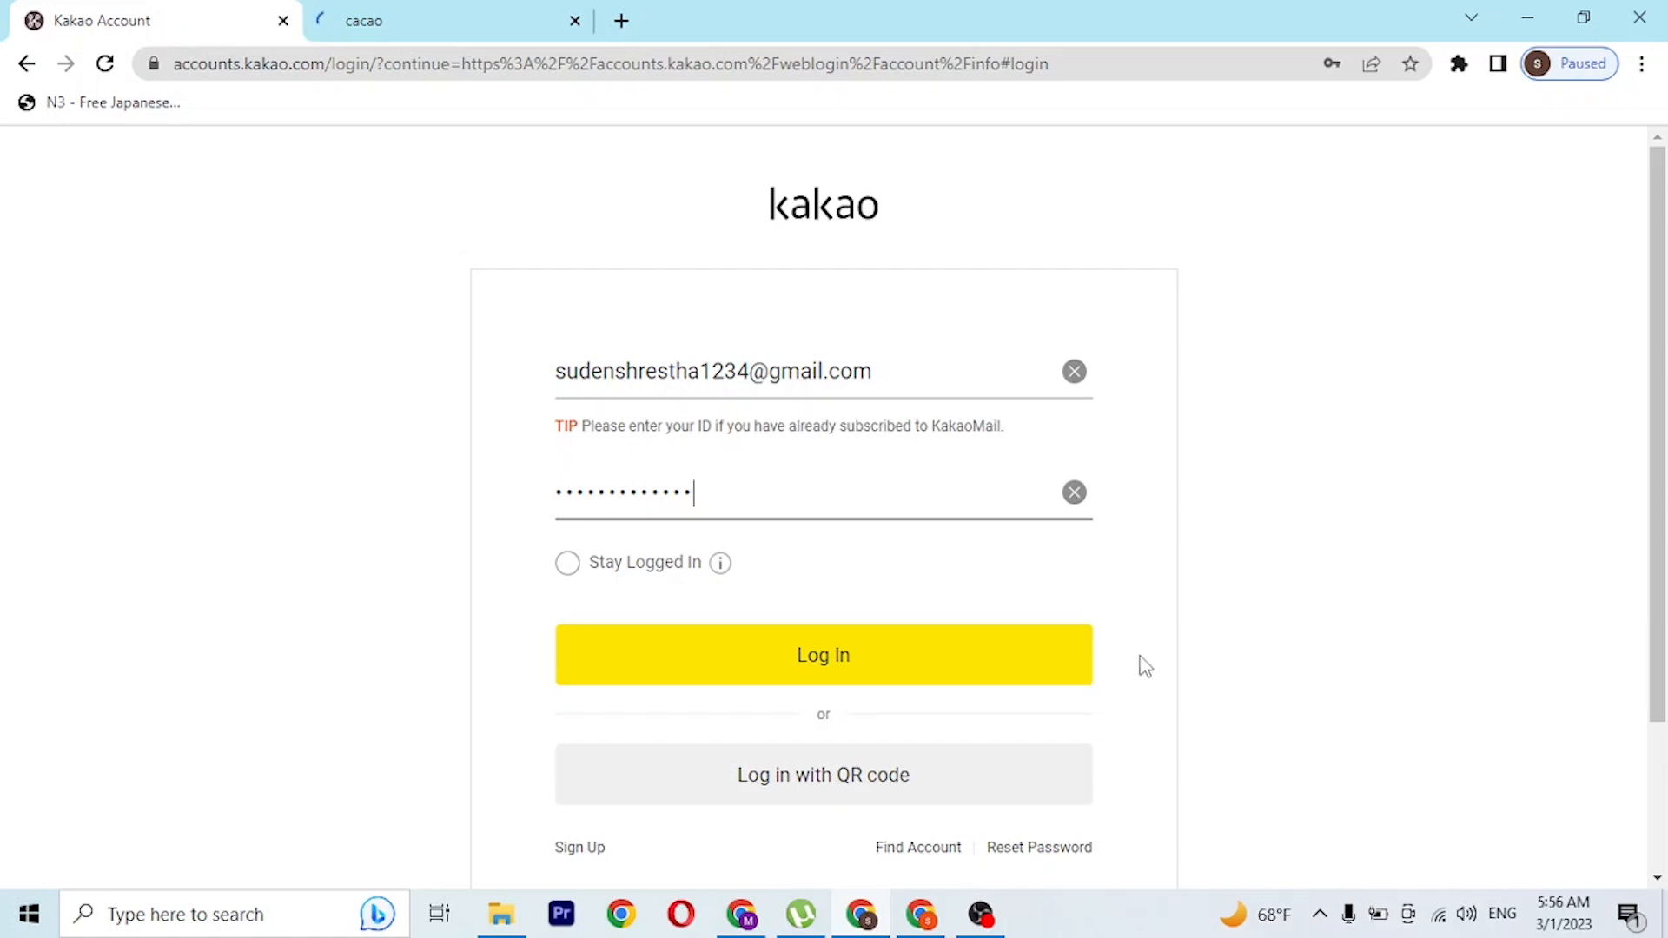
pyautogui.scroll(-3)
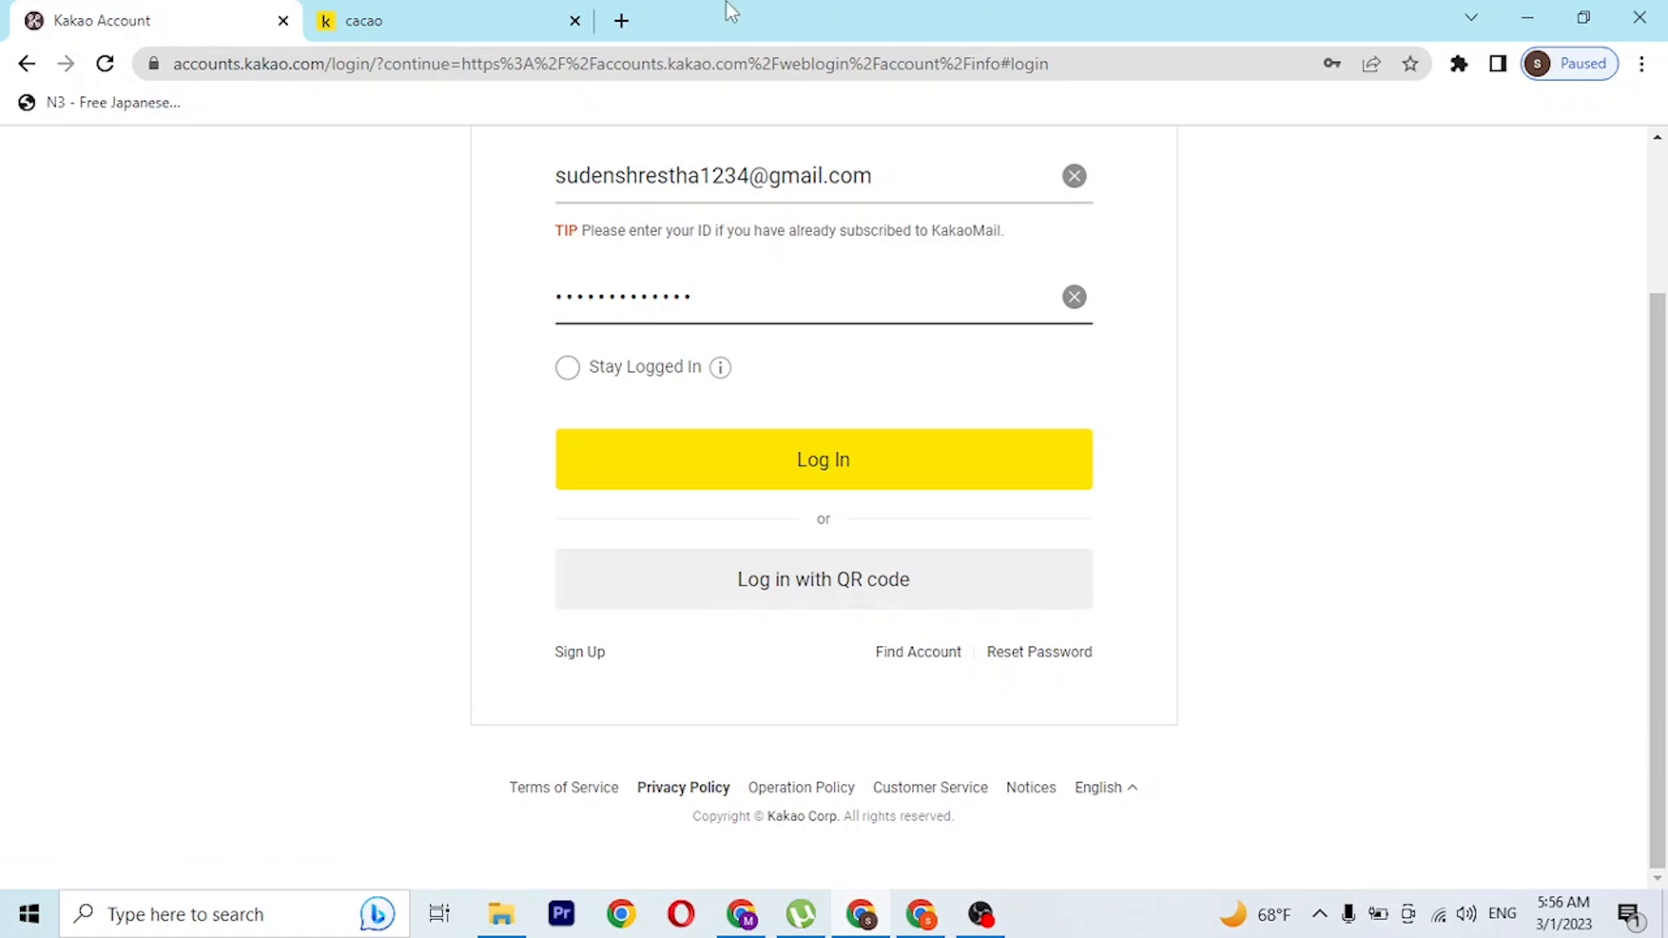
pyautogui.doubleClick(622, 297)
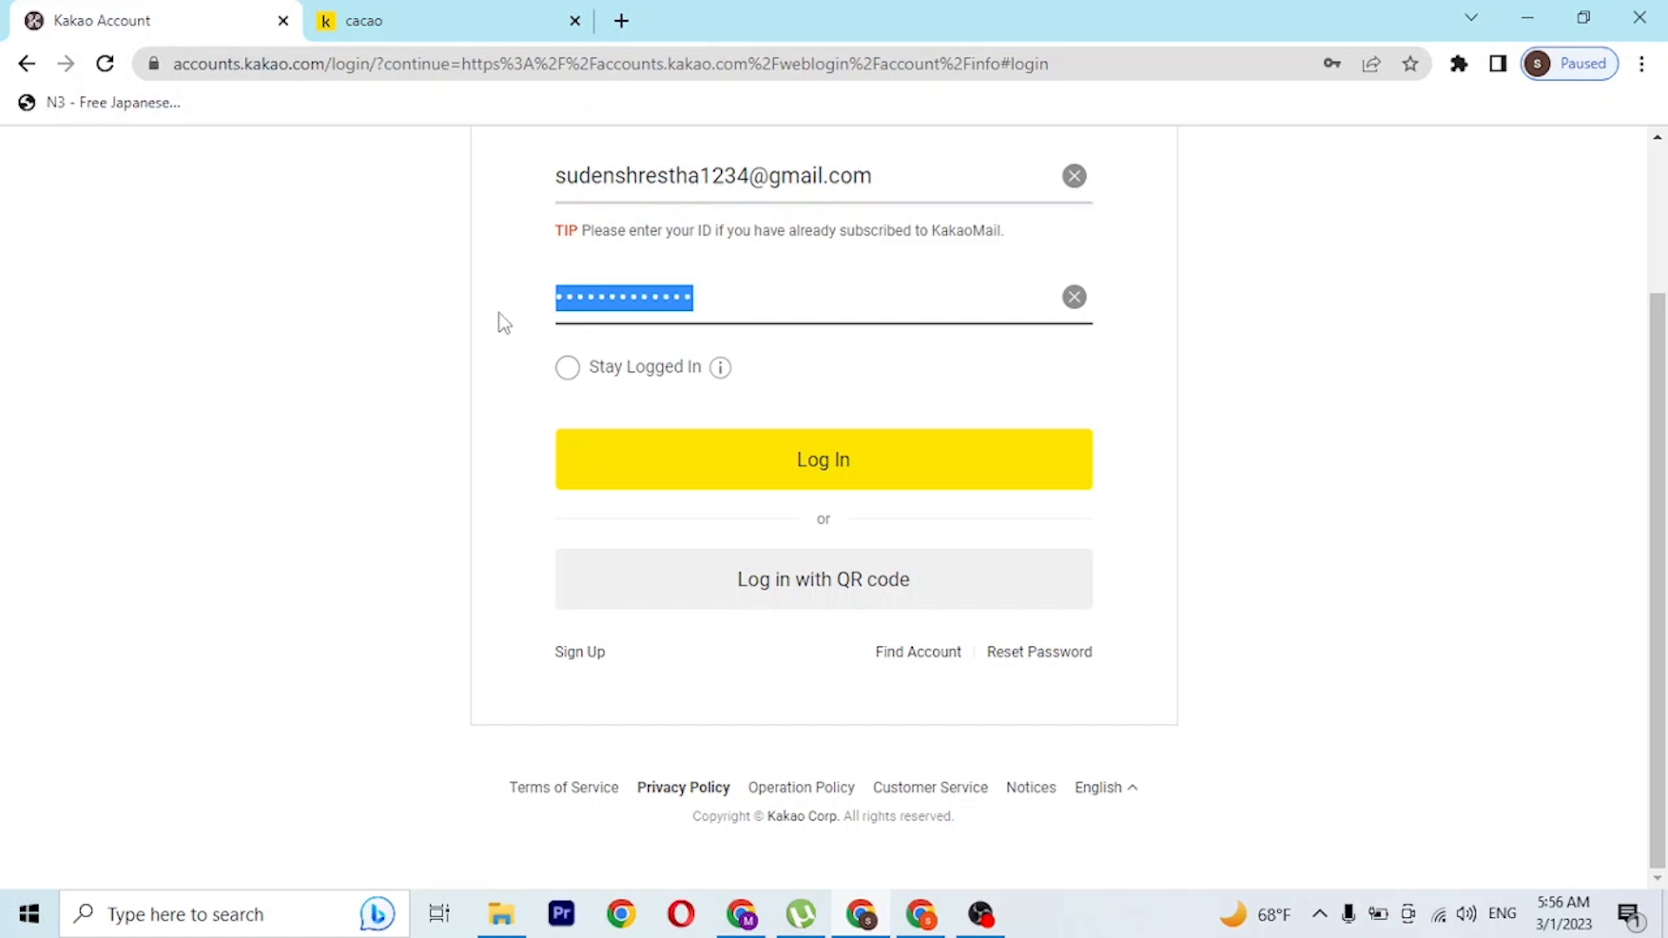
pyautogui.moveTo(501, 470)
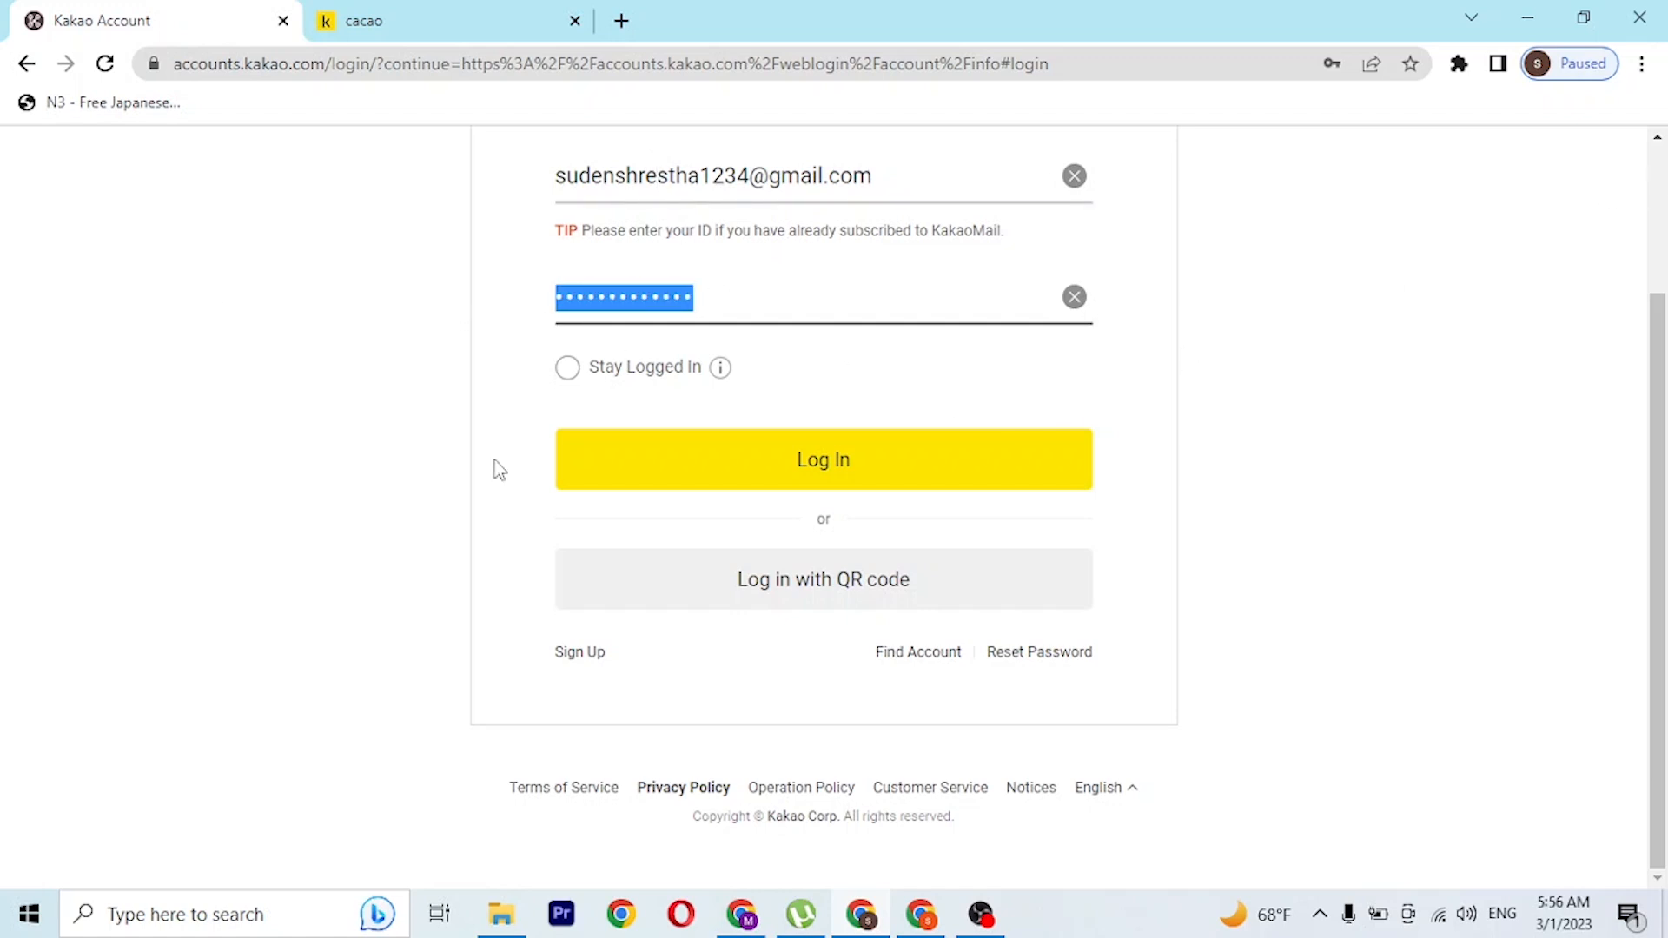
pyautogui.doubleClick(712, 176)
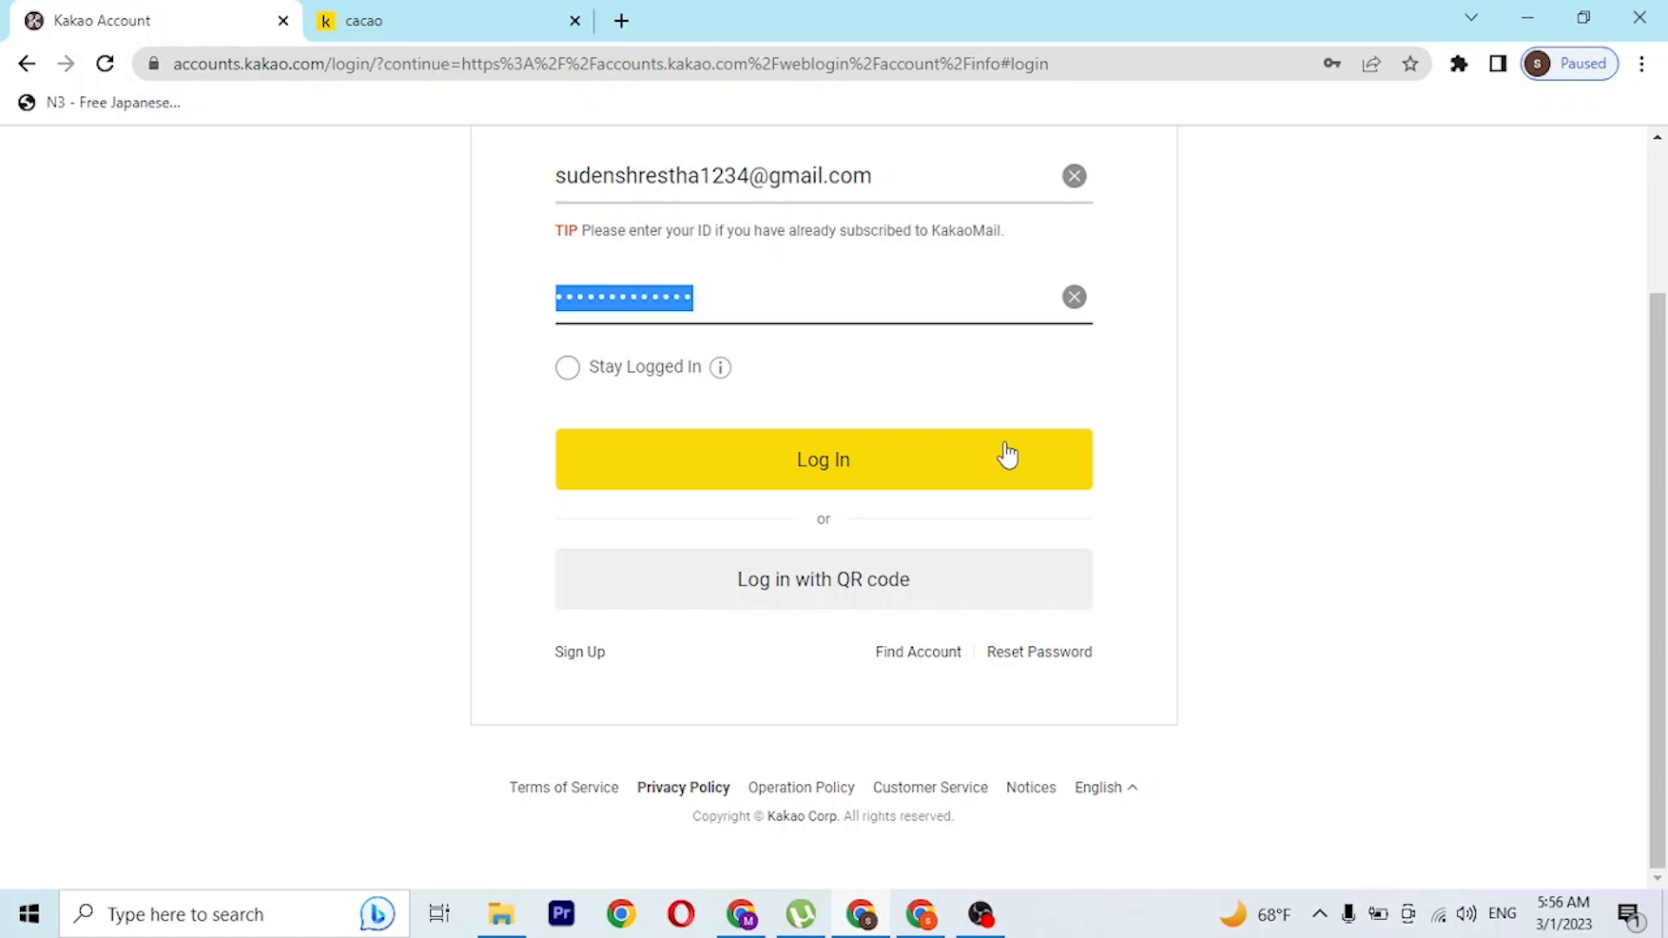
pyautogui.scroll(3)
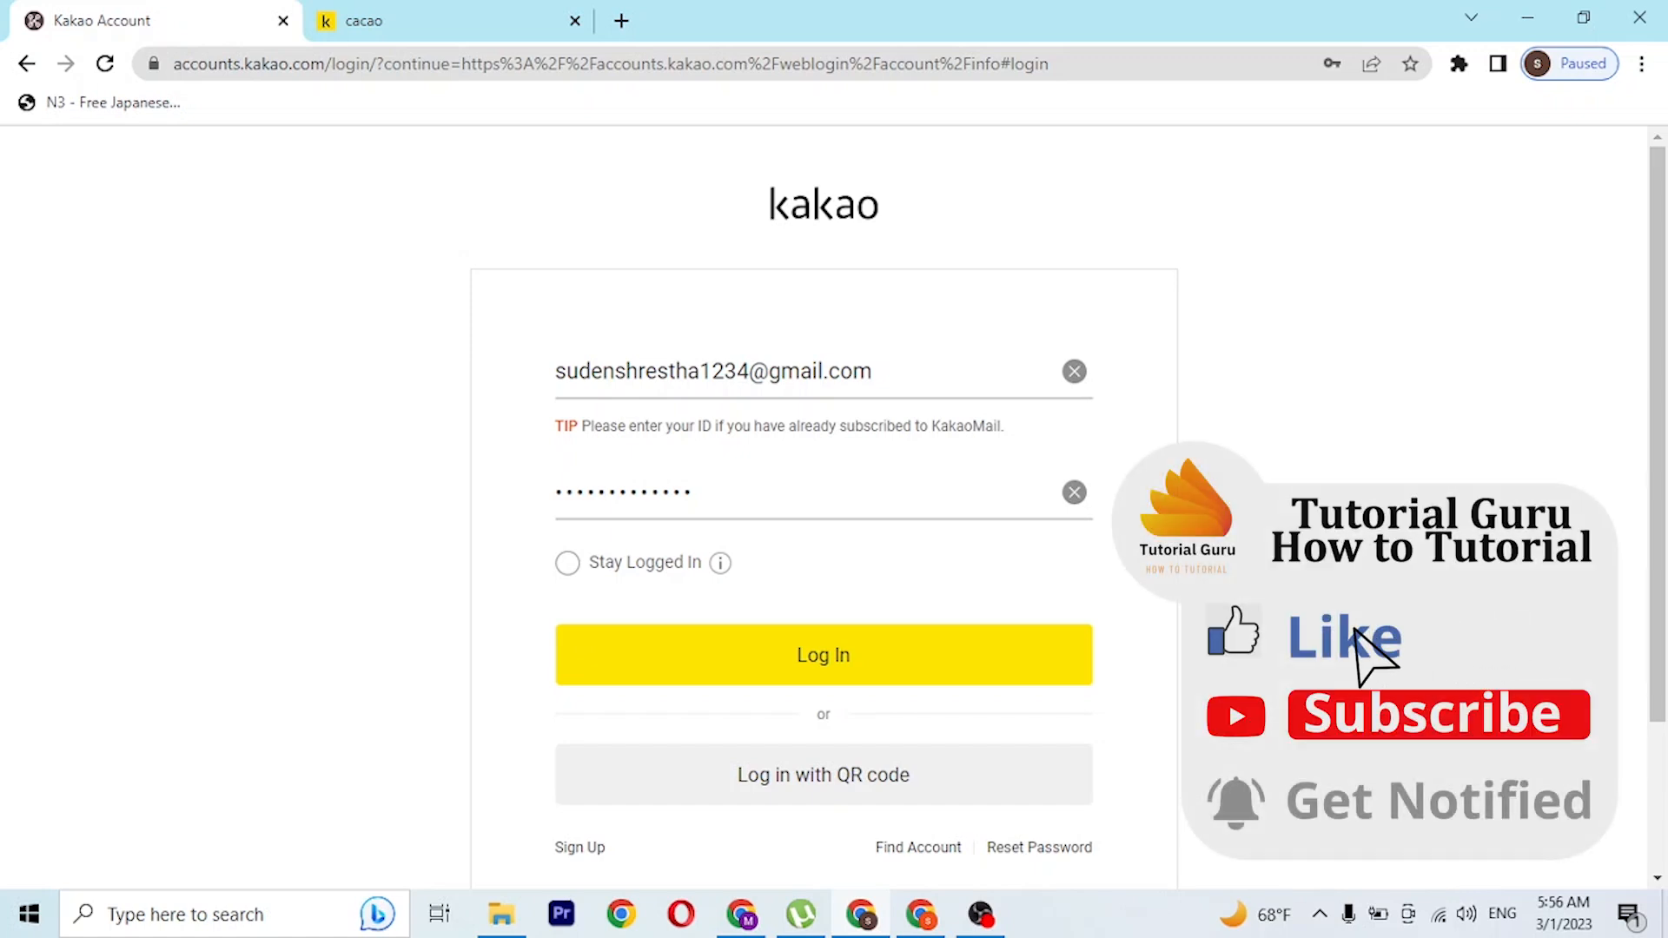
pyautogui.moveTo(1238, 751)
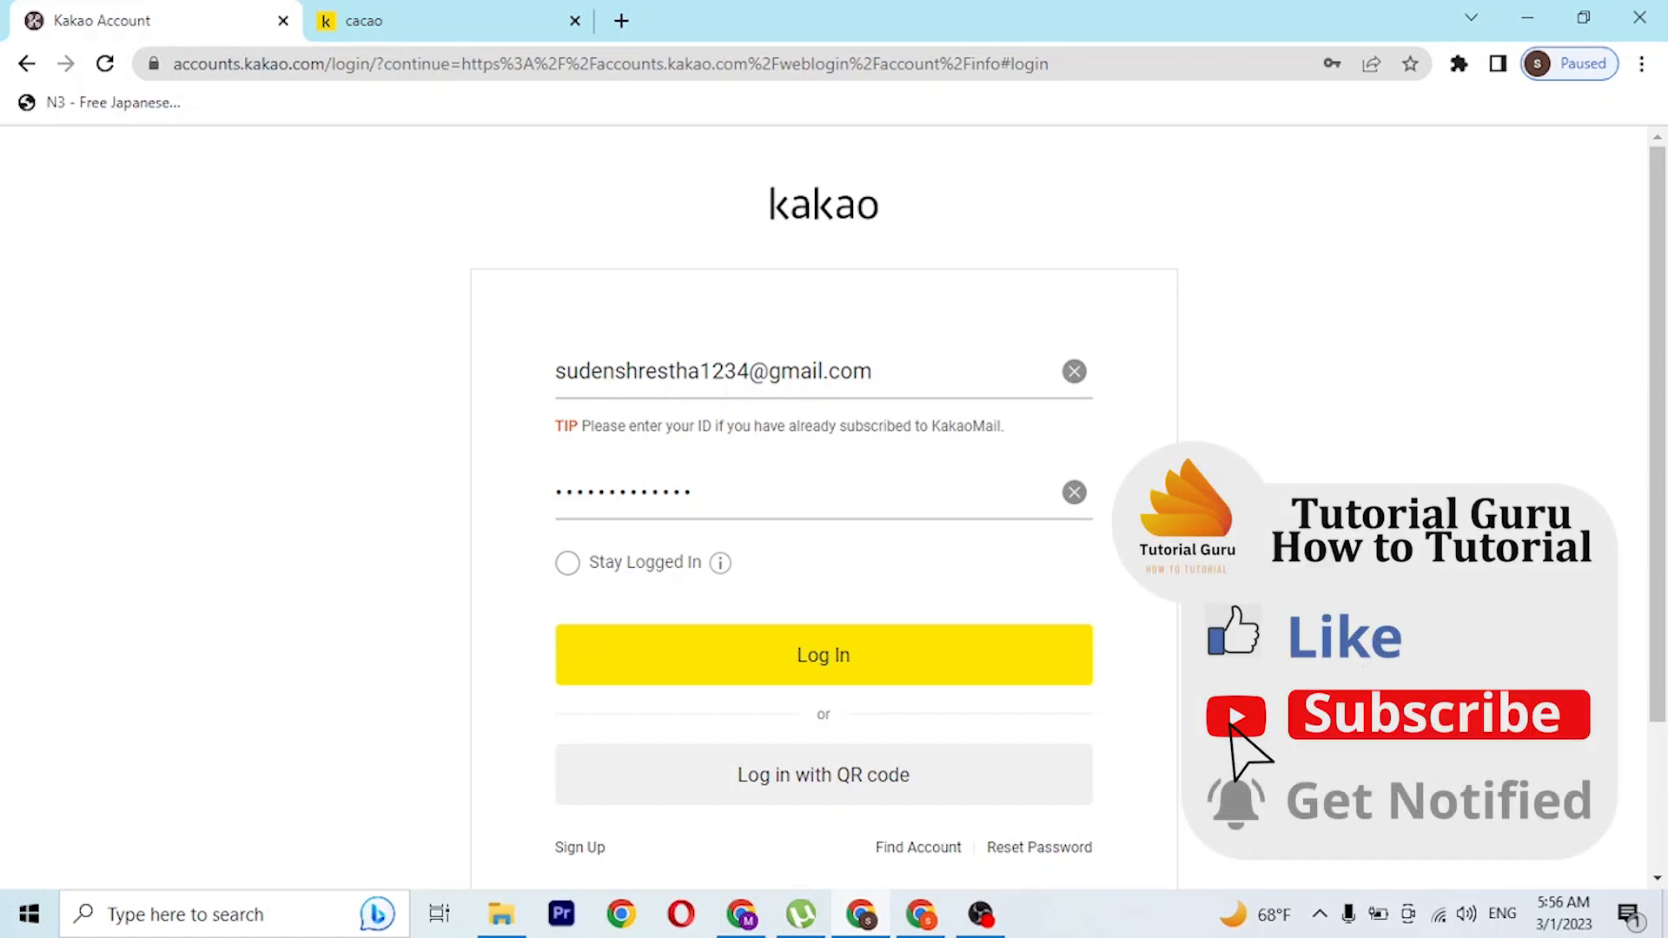